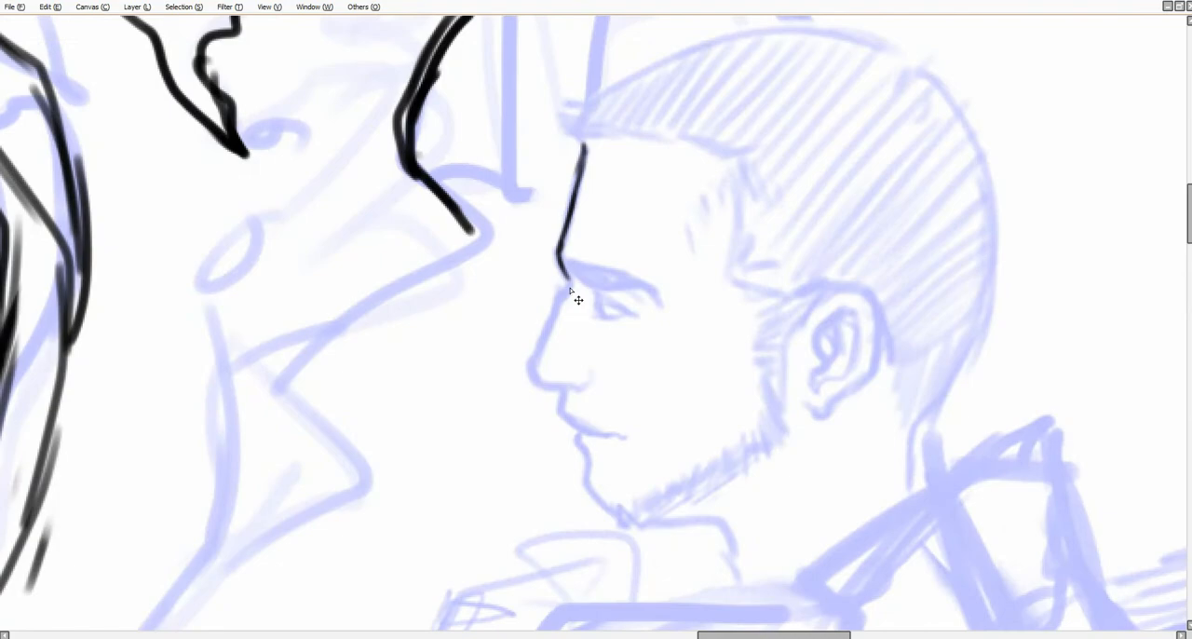
{"action": "scroll", "scroll_direction": "down", "scroll_amount": 3}
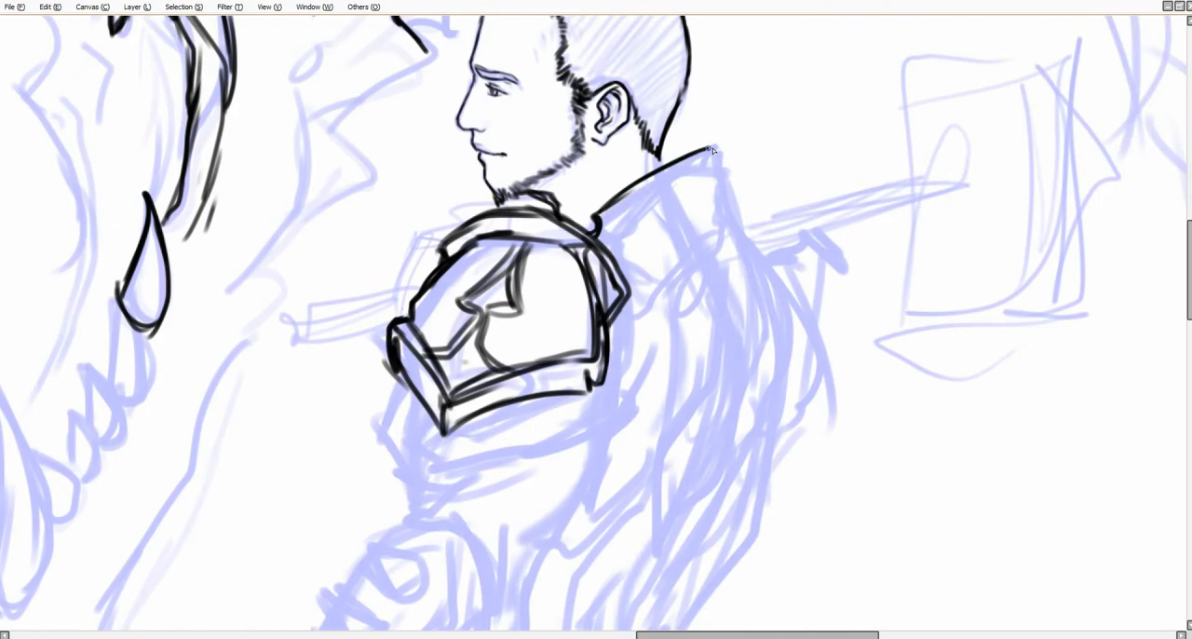
{"action": "scroll", "scroll_direction": "down", "scroll_amount": 3}
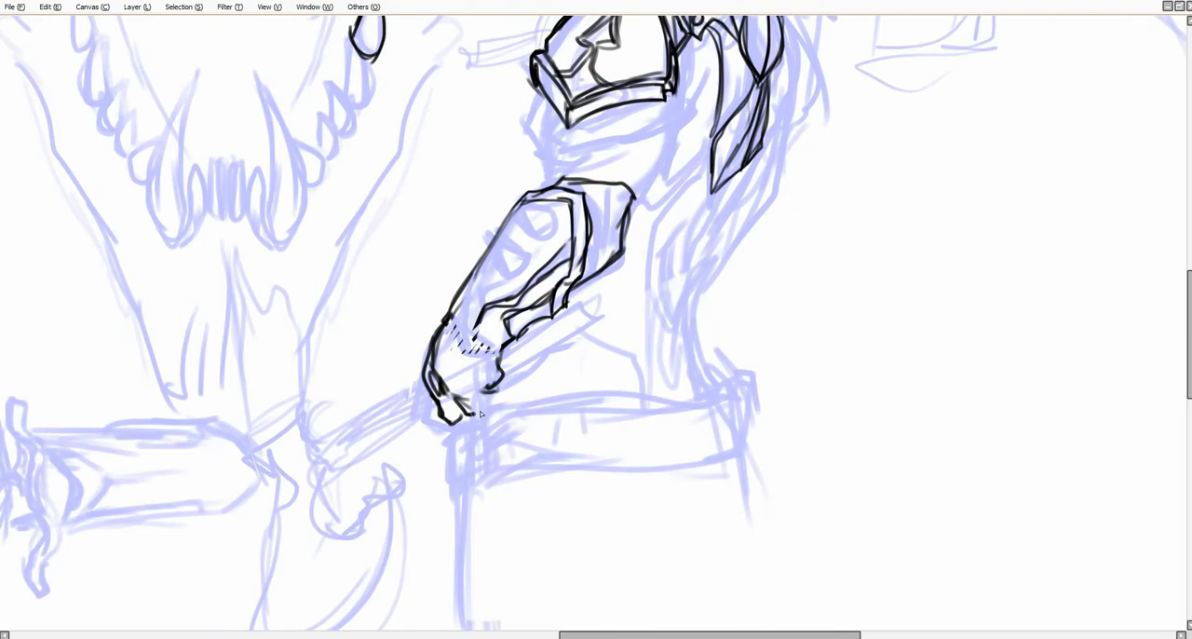